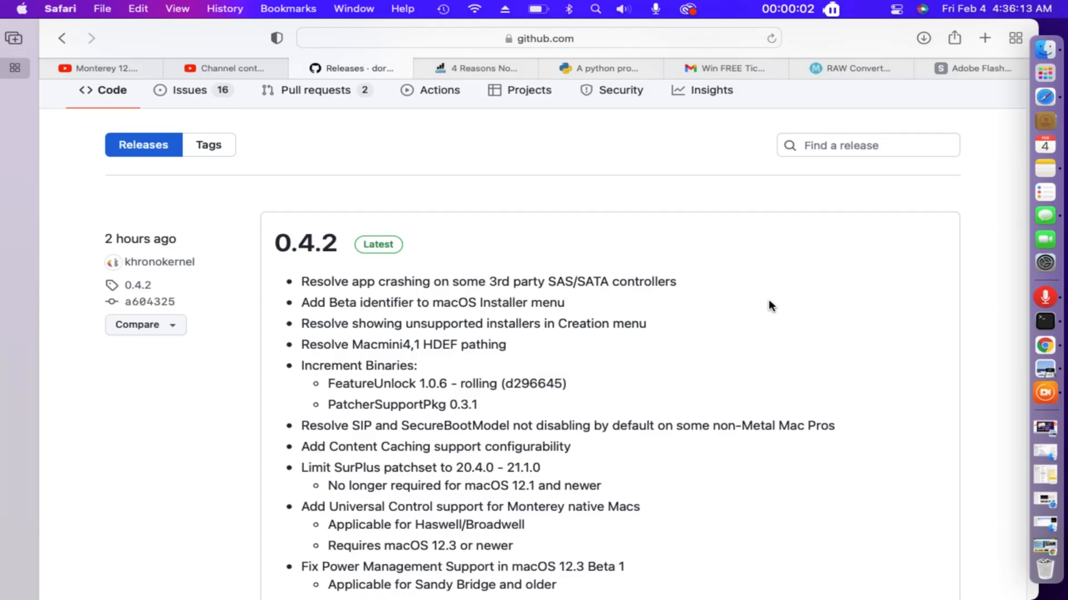
Scroll through the 0.4.2 release notes until the Assets list with the patcher zips appears
scroll(down, 3)
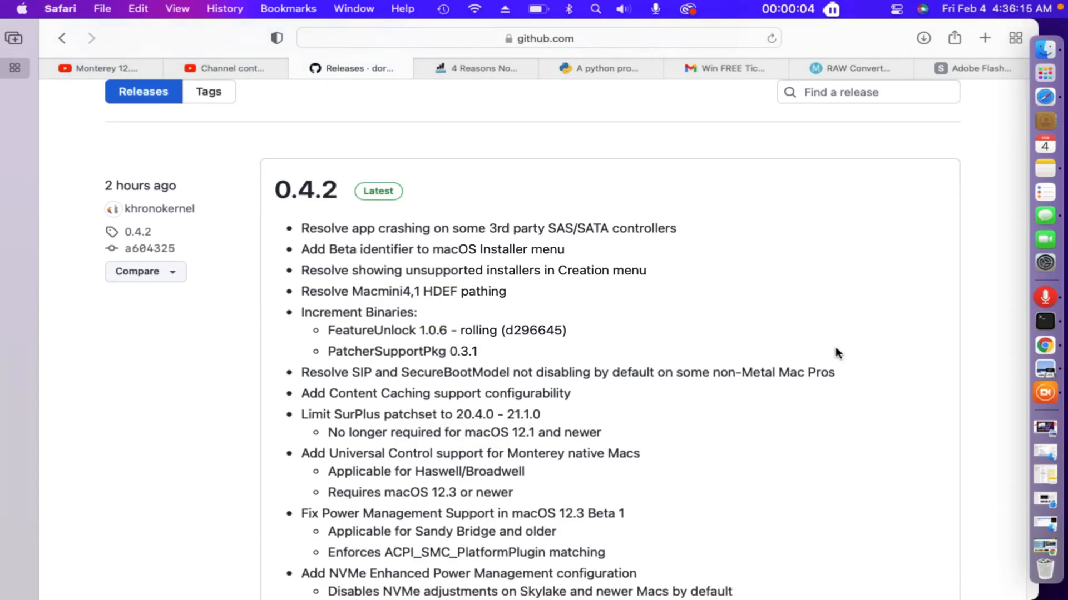
scroll(down, 3)
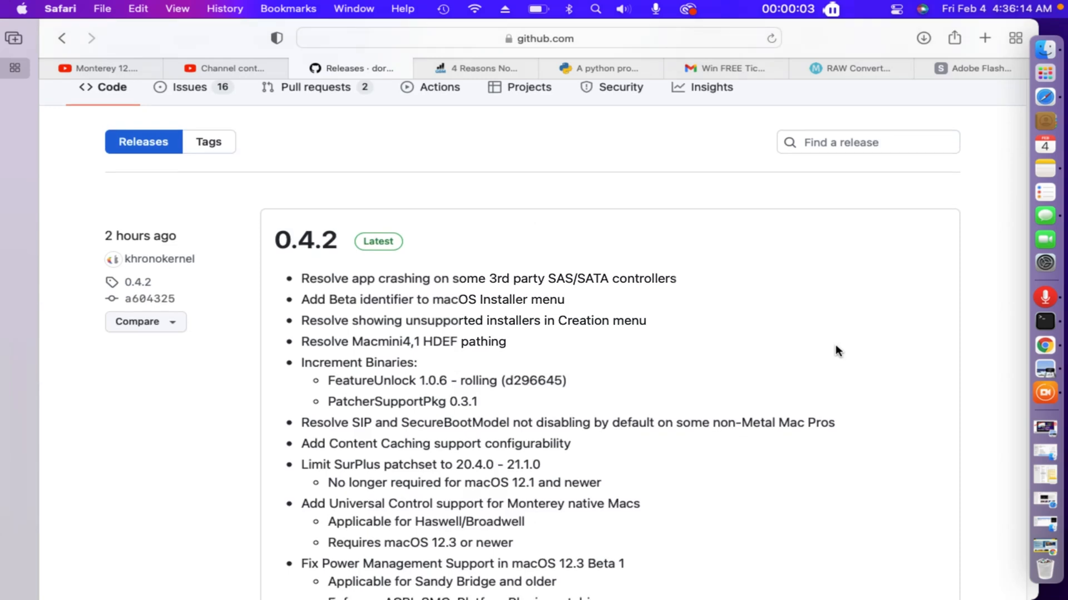
scroll(down, 3)
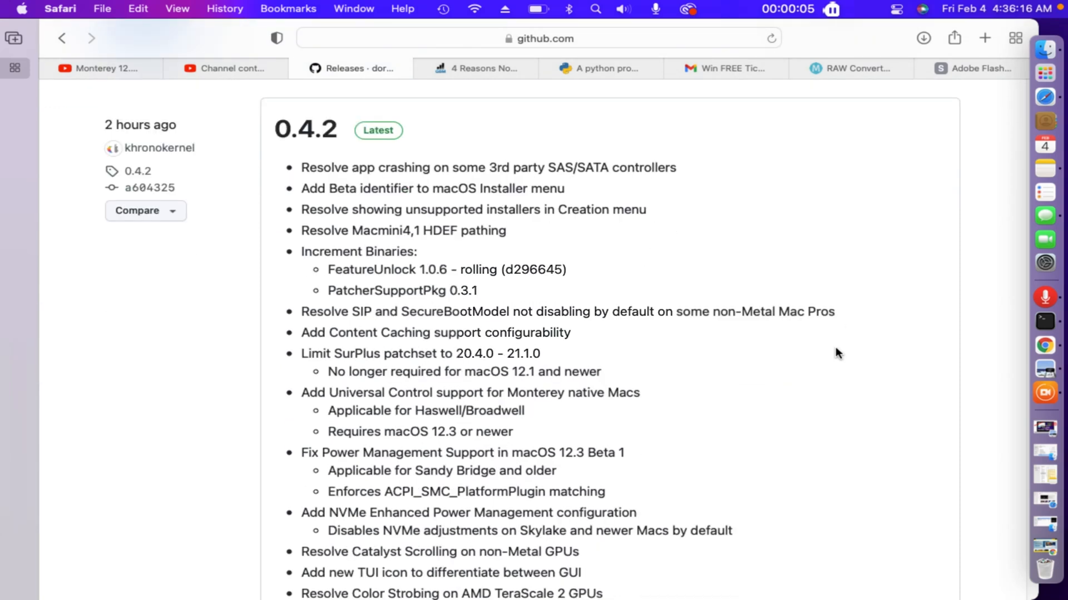
scroll(down, 3)
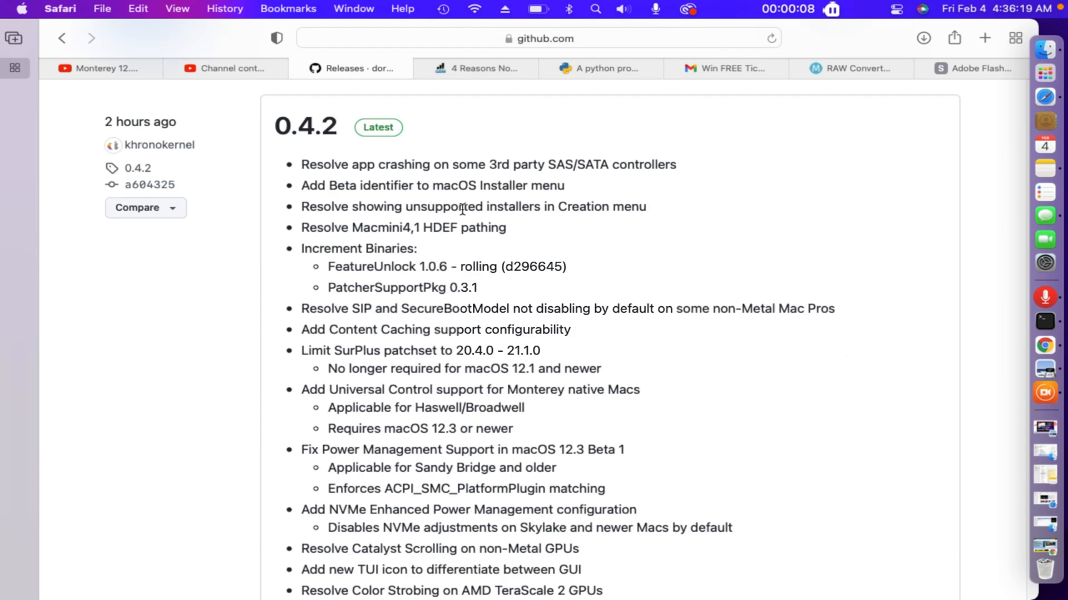
click(96, 38)
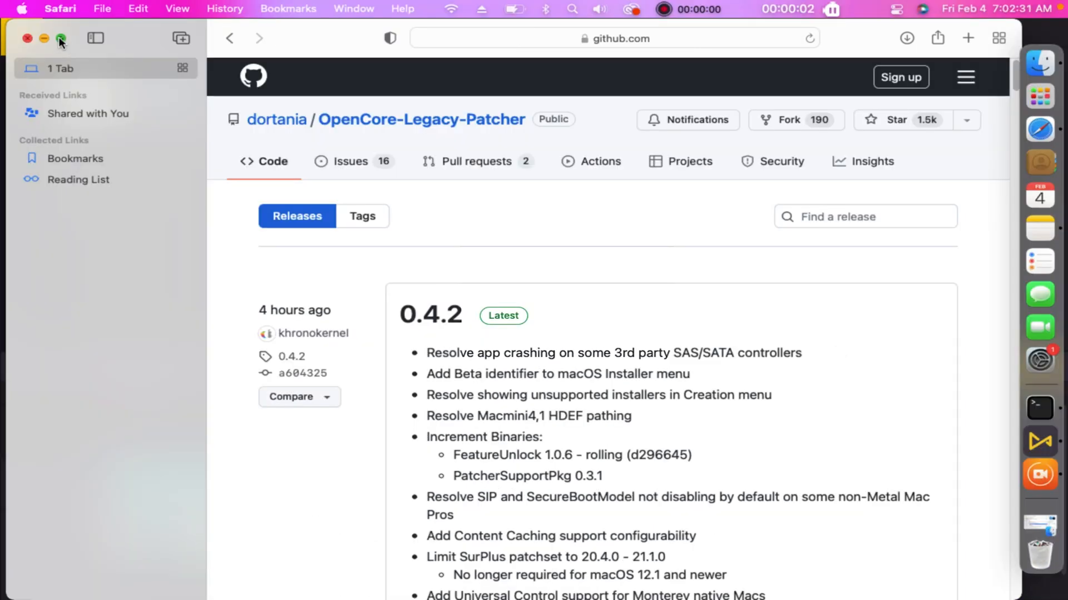
click(60, 38)
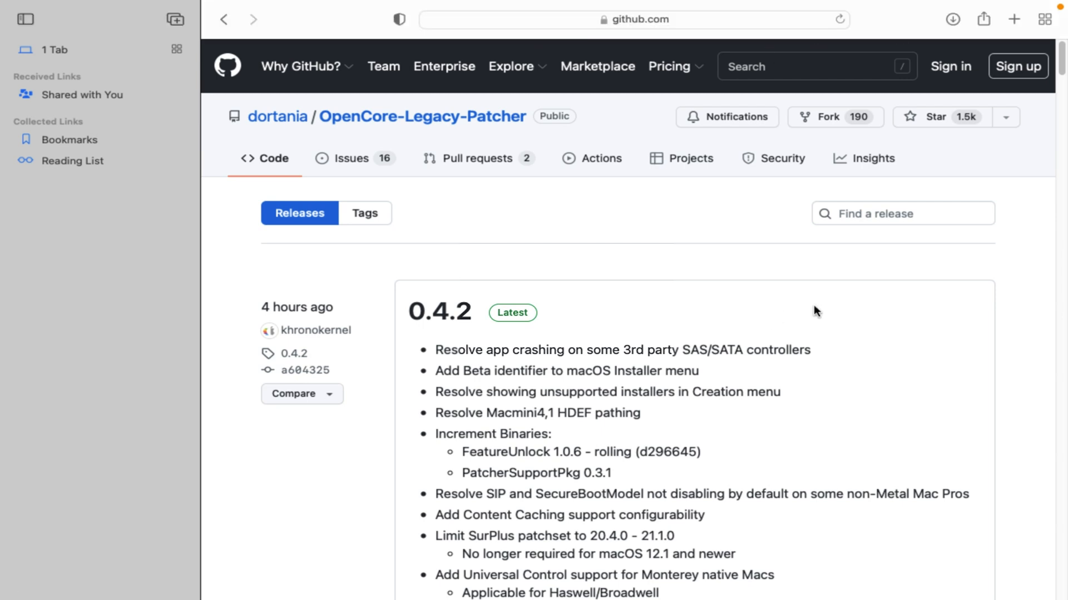
scroll(down, 3)
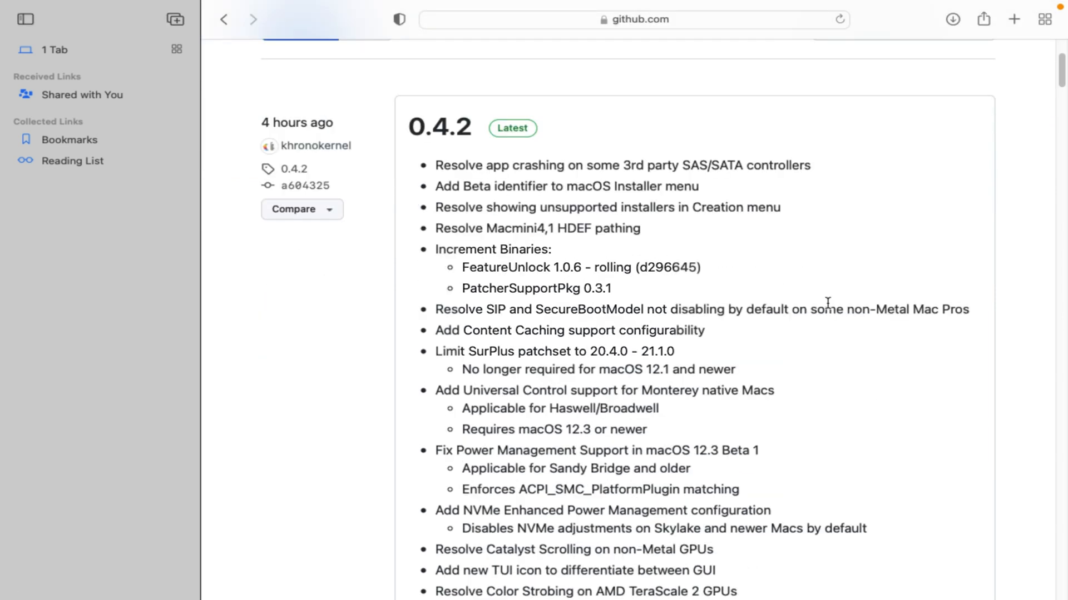
scroll(down, 3)
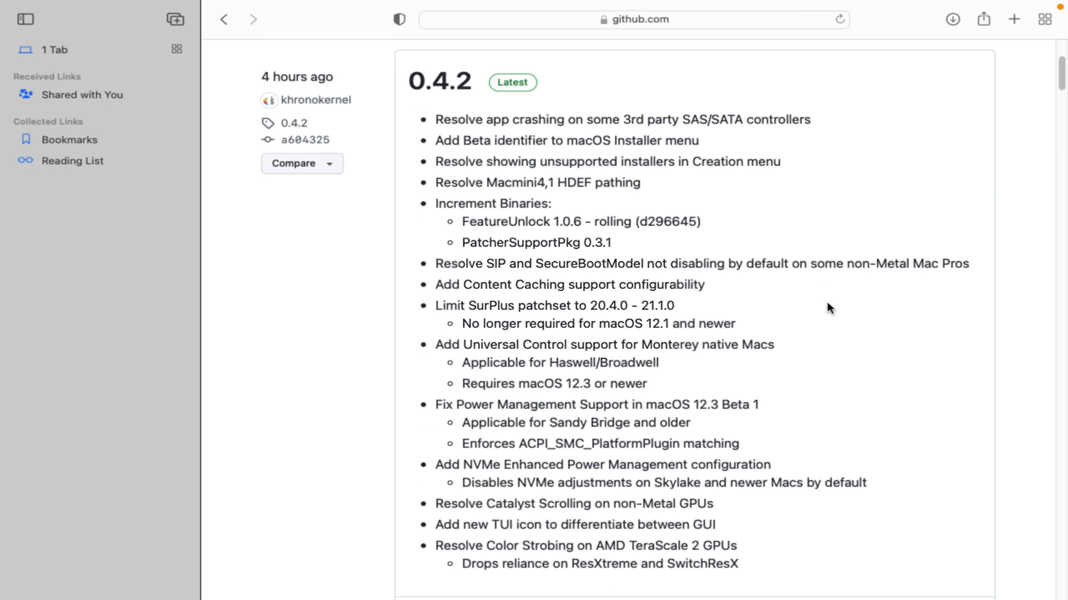
scroll(down, 3)
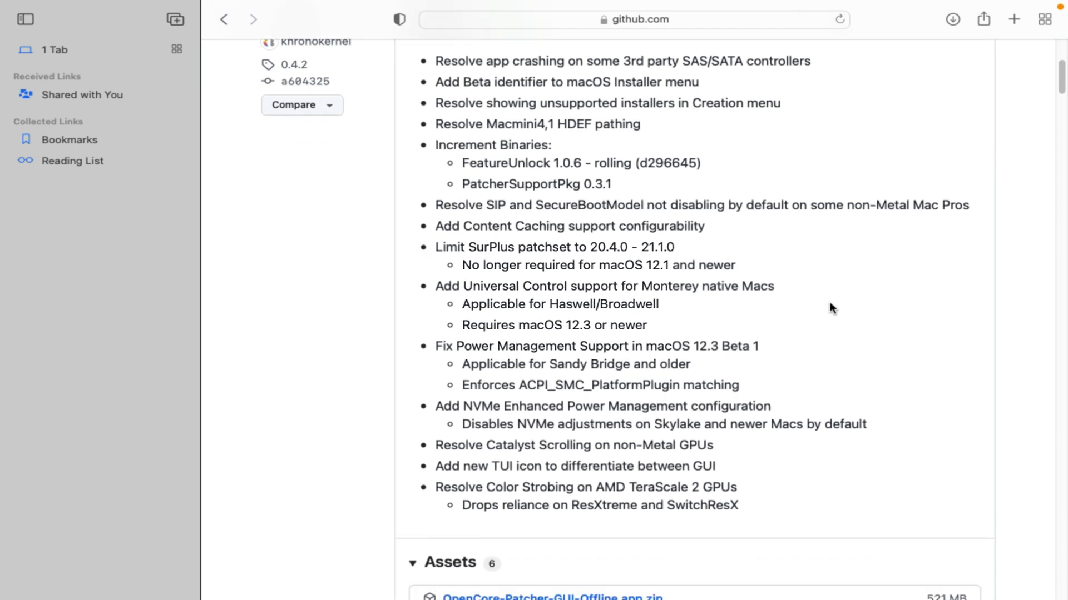
scroll(down, 3)
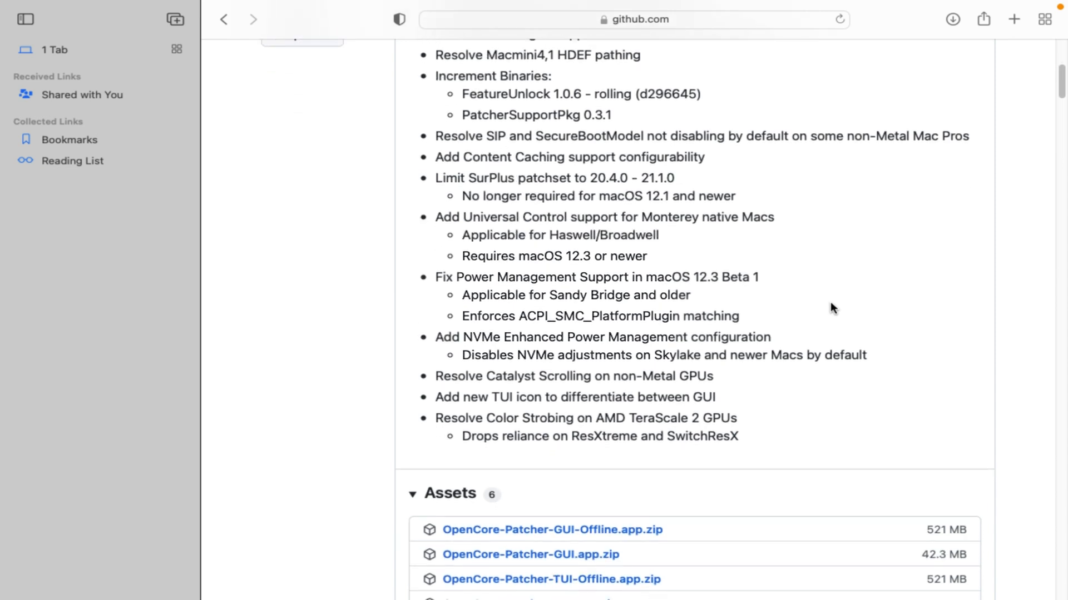
scroll(down, 3)
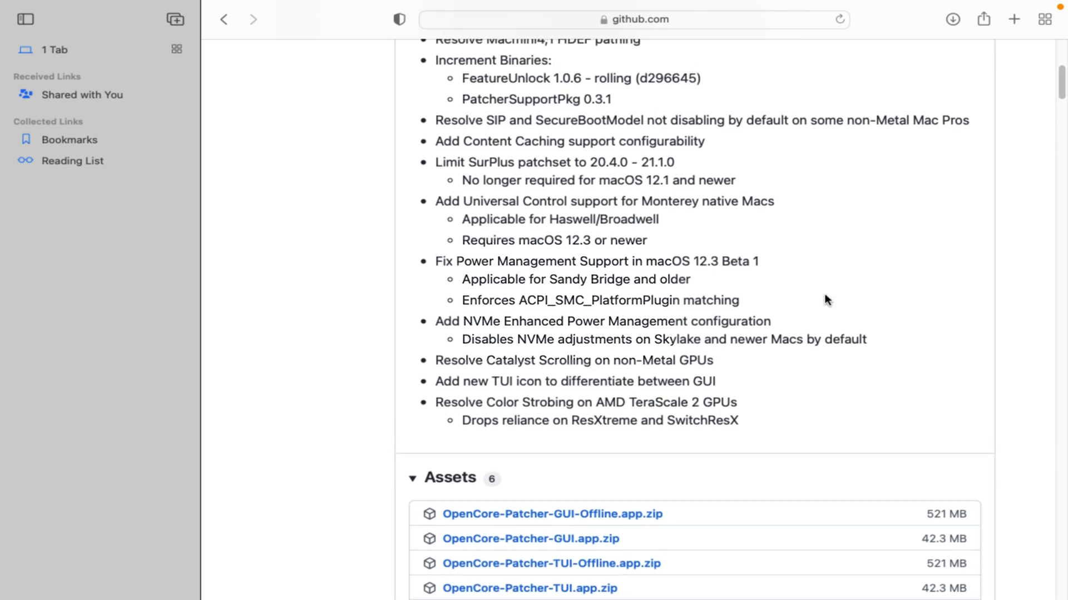
scroll(down, 3)
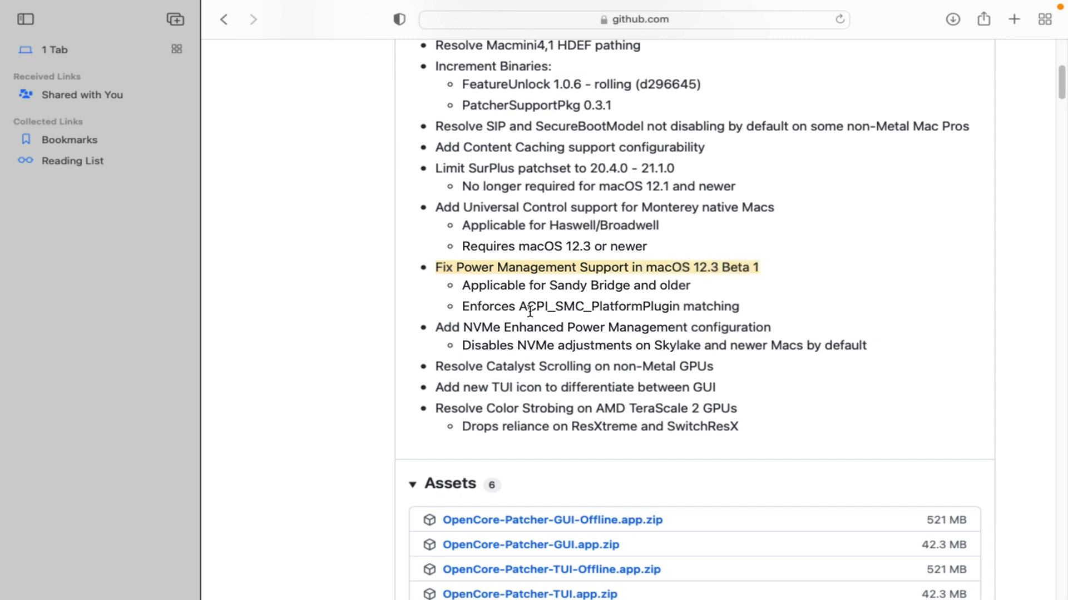
mouse_move(625, 198)
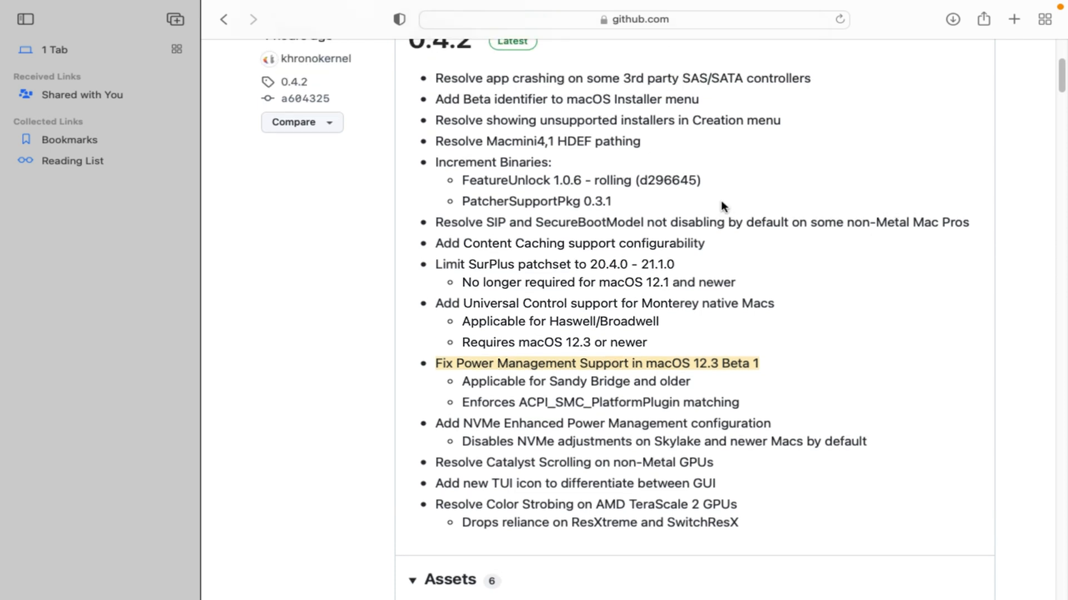
scroll(down, 3)
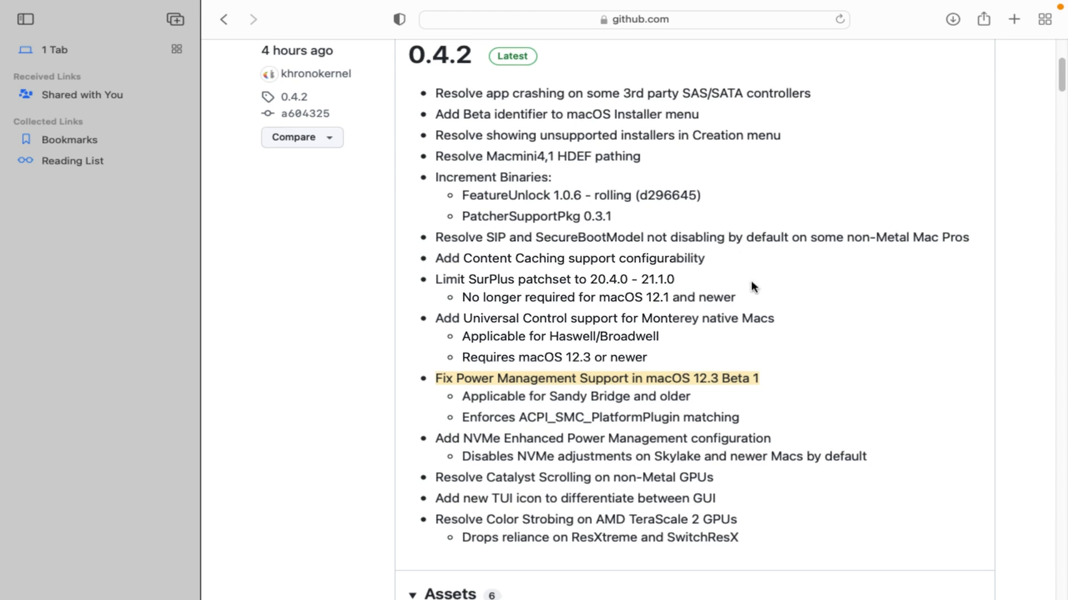
scroll(down, 3)
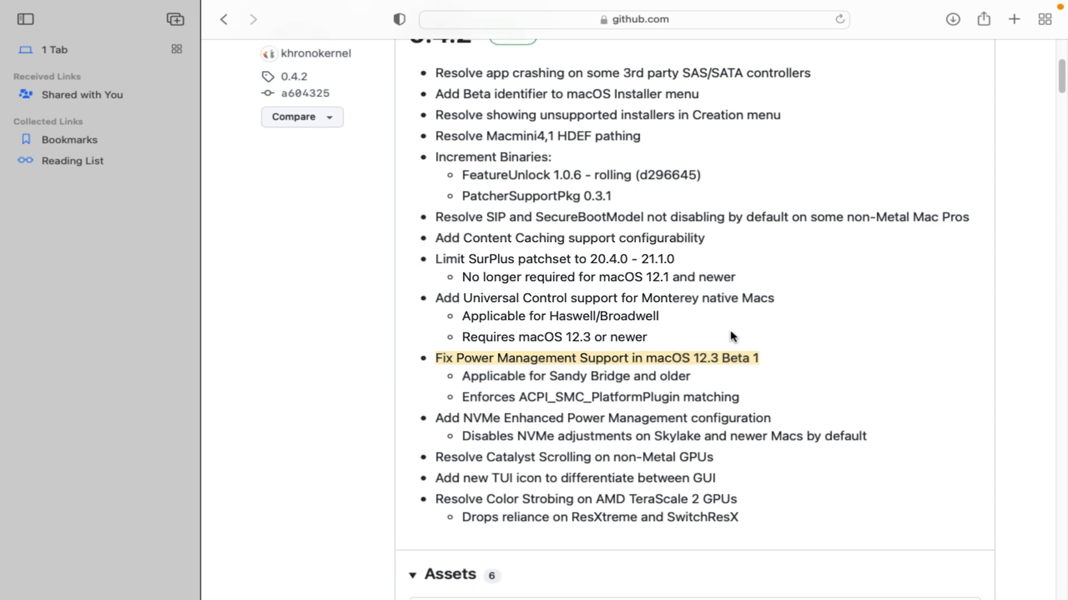
scroll(down, 3)
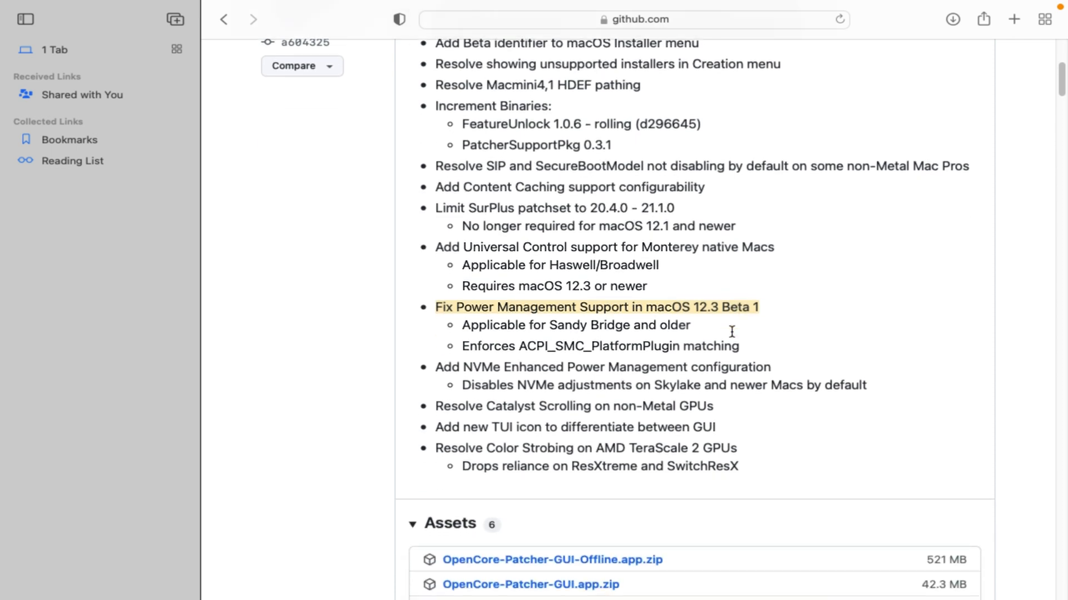
scroll(down, 3)
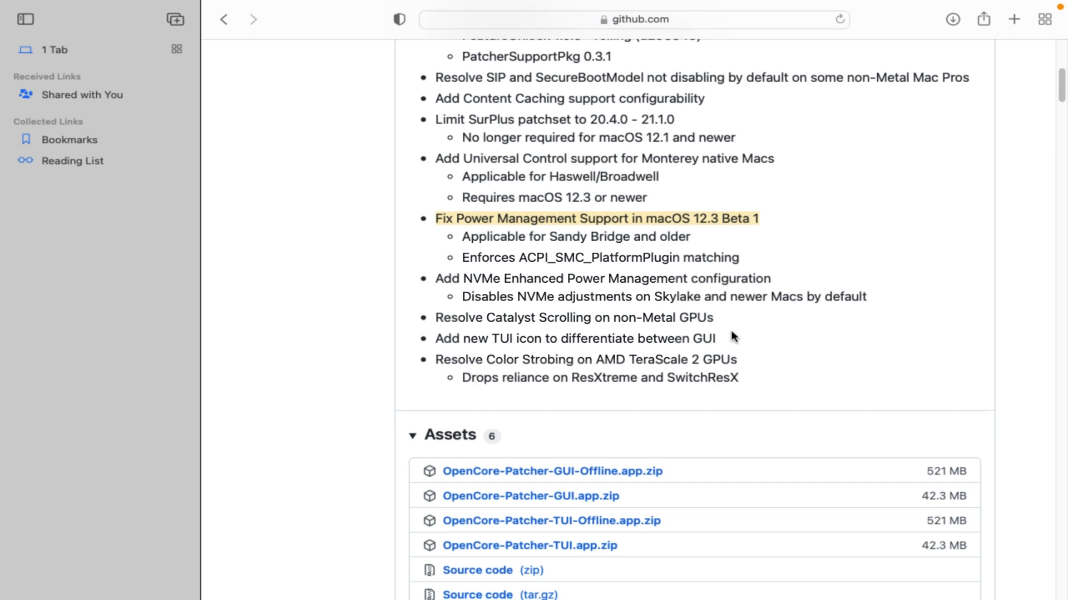
scroll(down, 3)
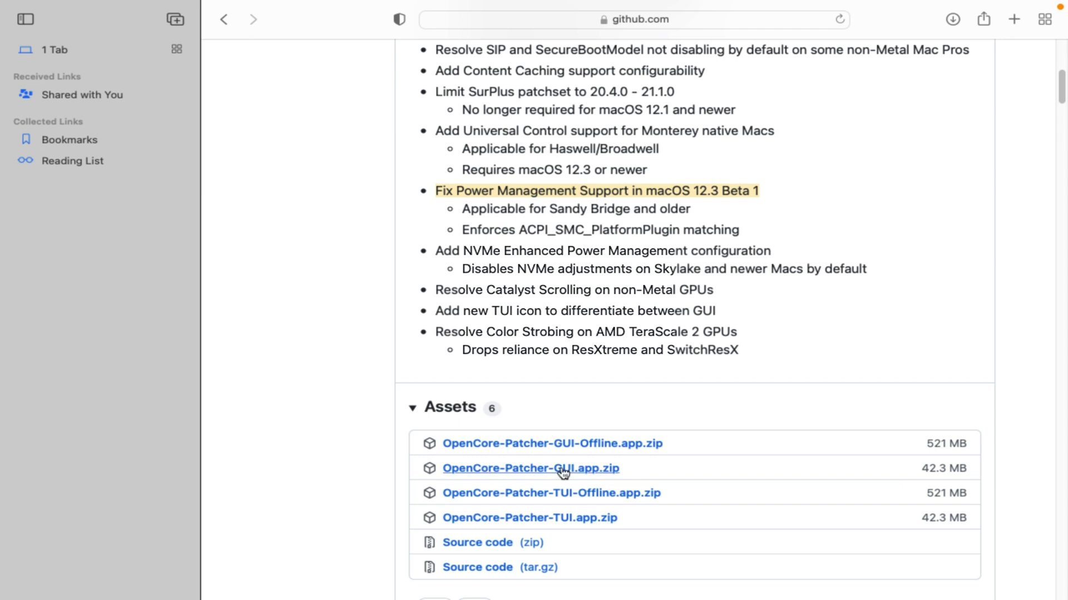
mouse_move(542, 513)
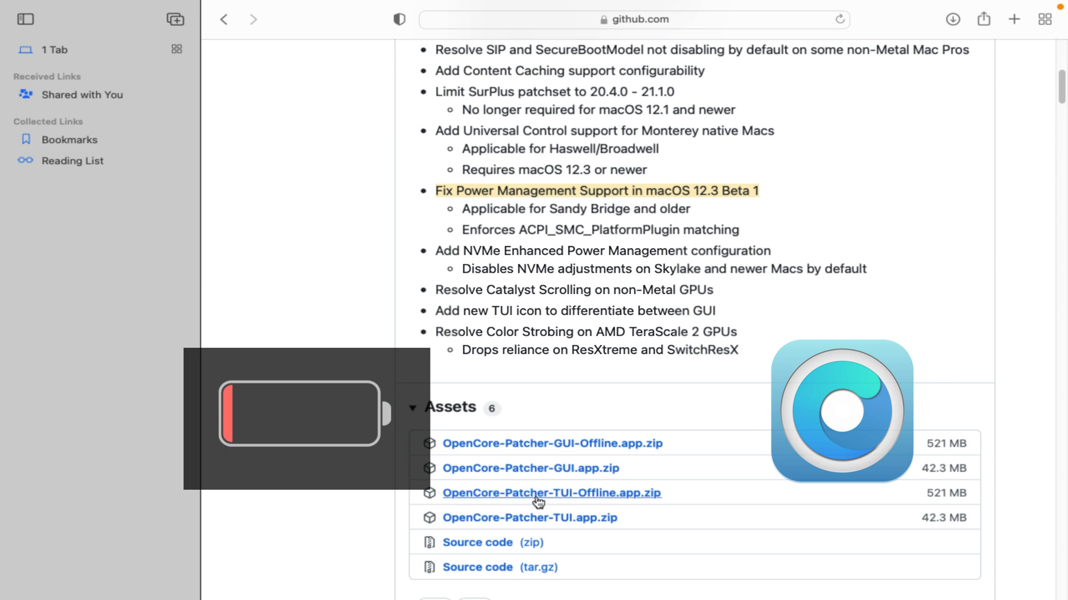
mouse_move(542, 528)
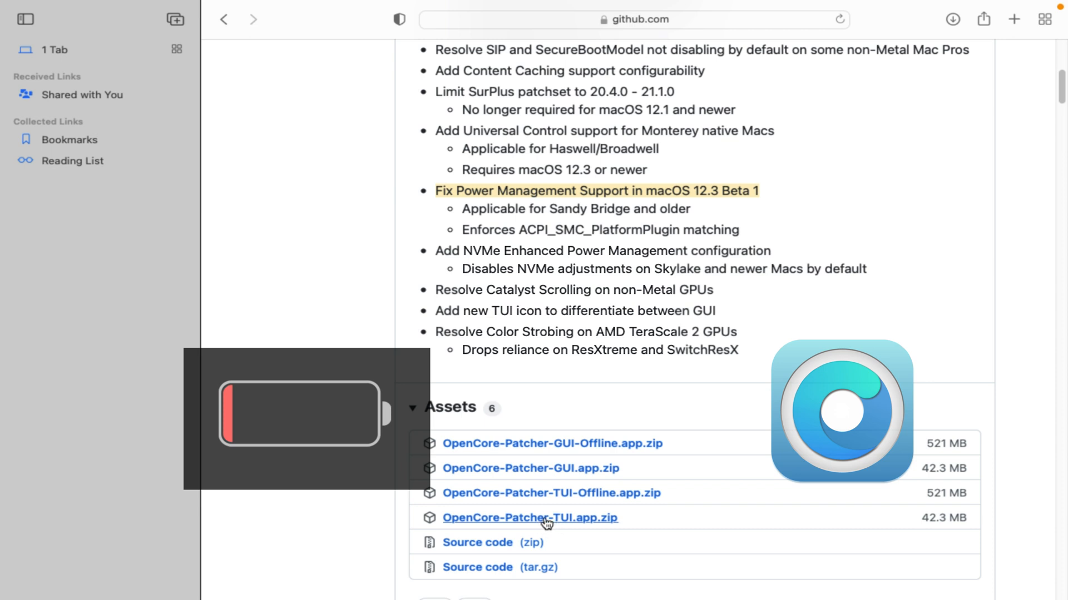
mouse_move(535, 523)
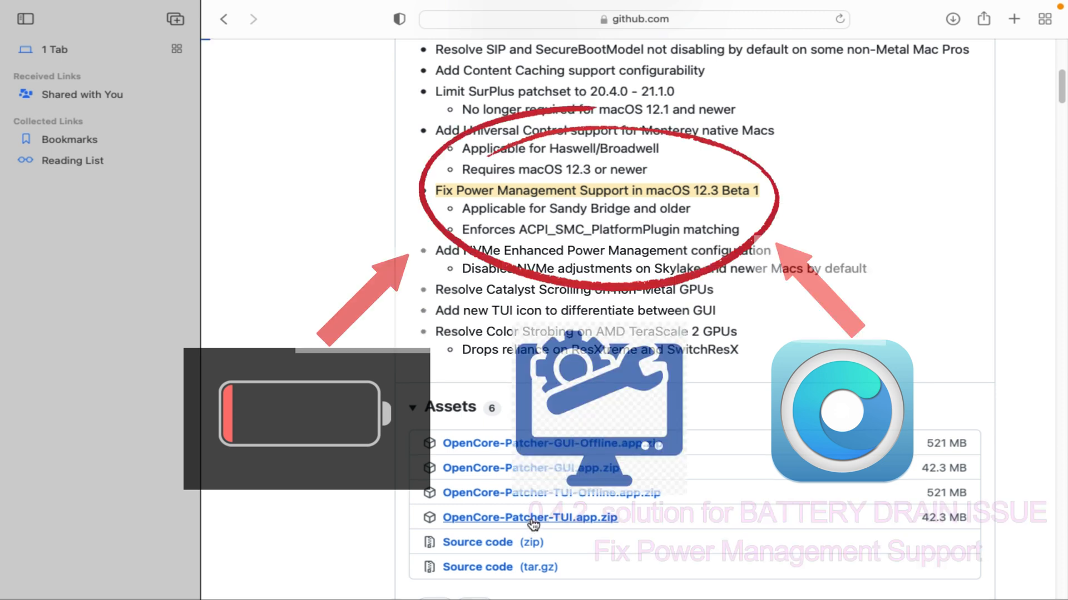
Download the OpenCore-Patcher-TUI.app.zip asset from the 0.4.2 release
click(528, 517)
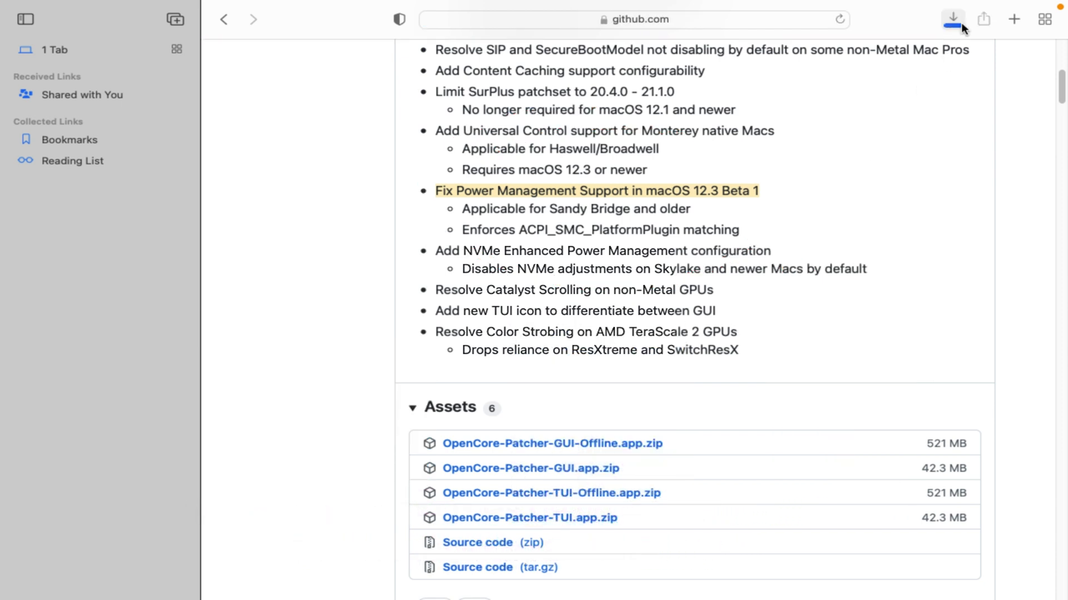
Show Safari's downloads list with OpenCore-Patcher-TUI.app.zip still in progress
click(953, 19)
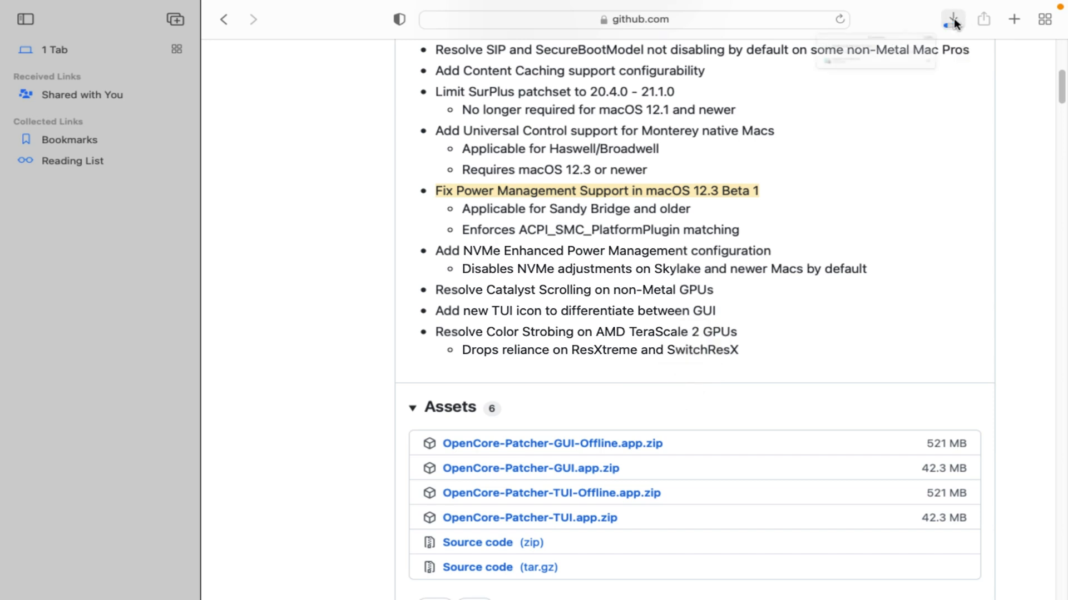
click(952, 19)
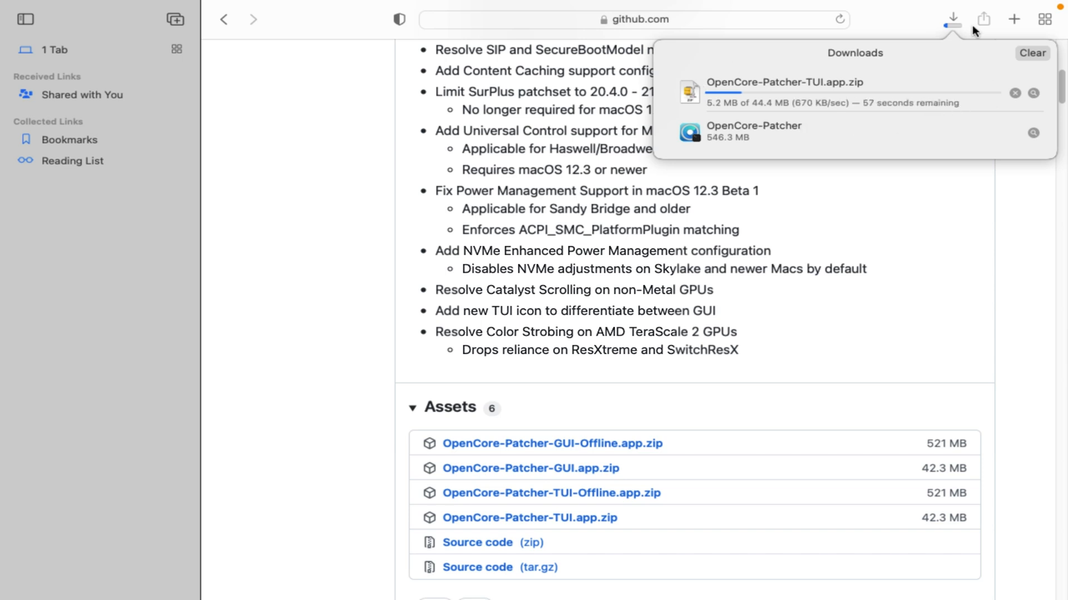
mouse_move(815, 132)
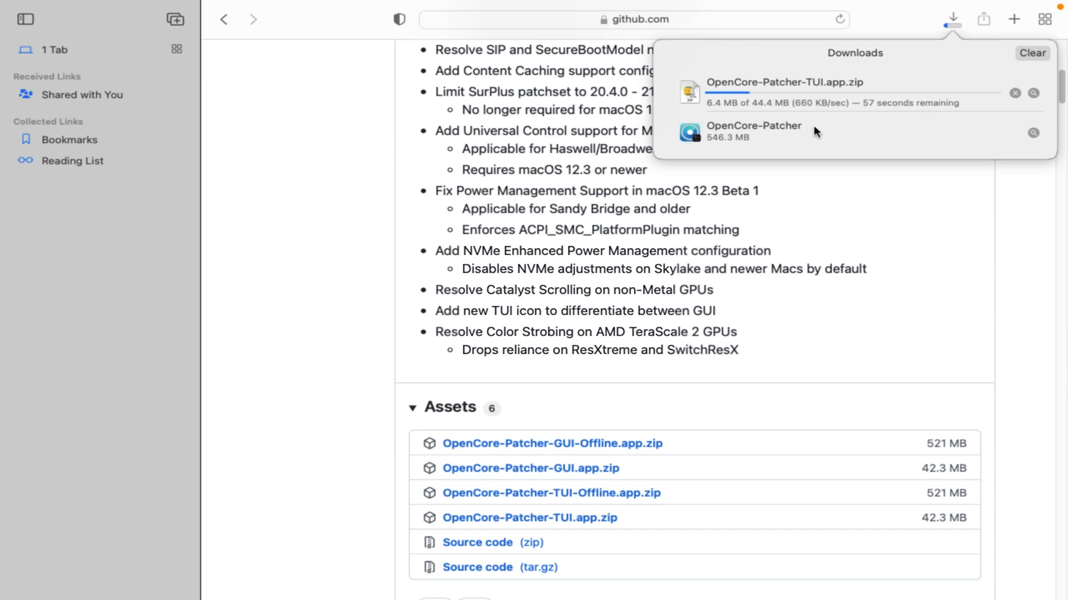
mouse_move(704, 119)
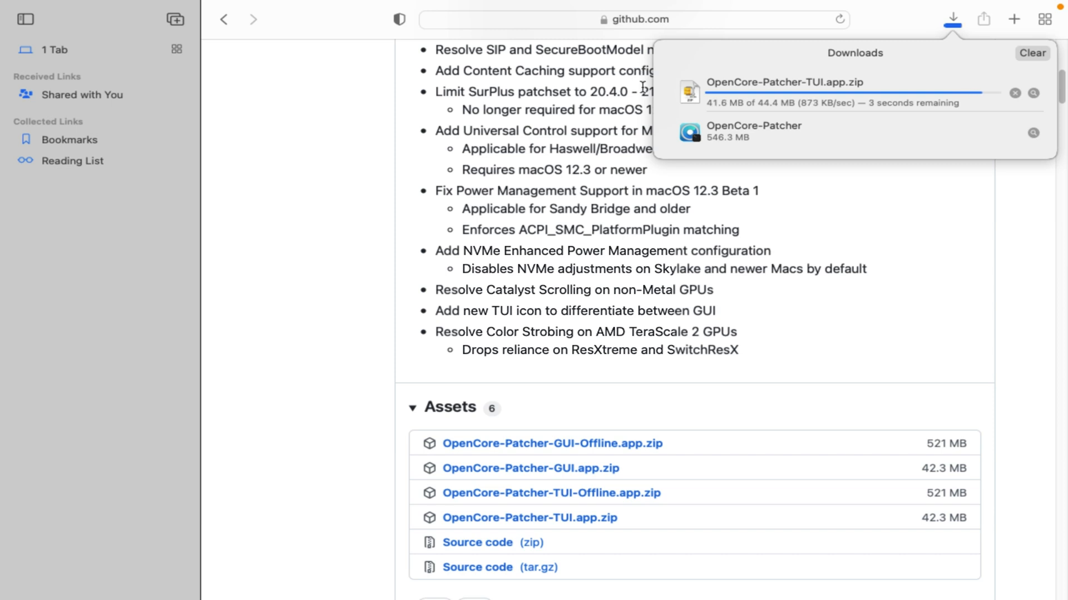
mouse_move(789, 196)
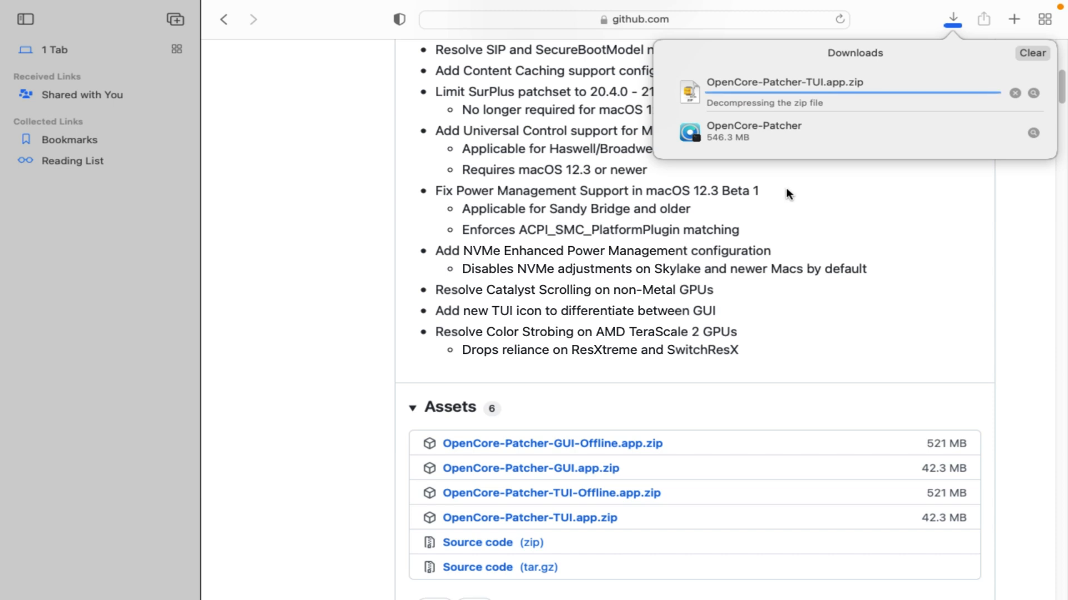
mouse_move(920, 57)
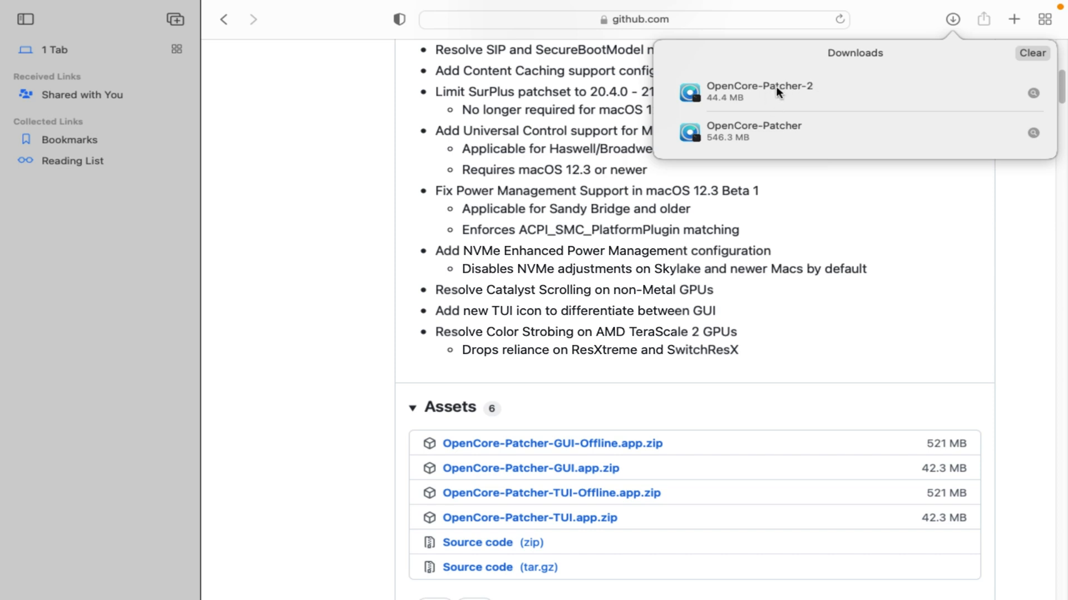
mouse_move(950, 90)
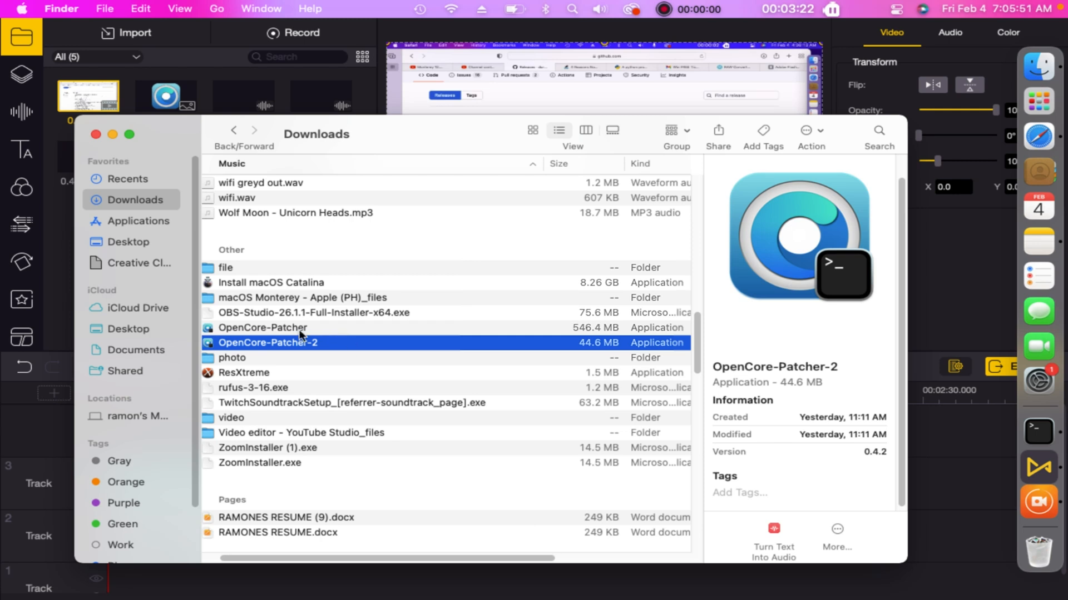
Compare the 546.4 MB OpenCore-Patcher with the new 44.6 MB OpenCore-Patcher-2, both version 0.4.2
click(263, 327)
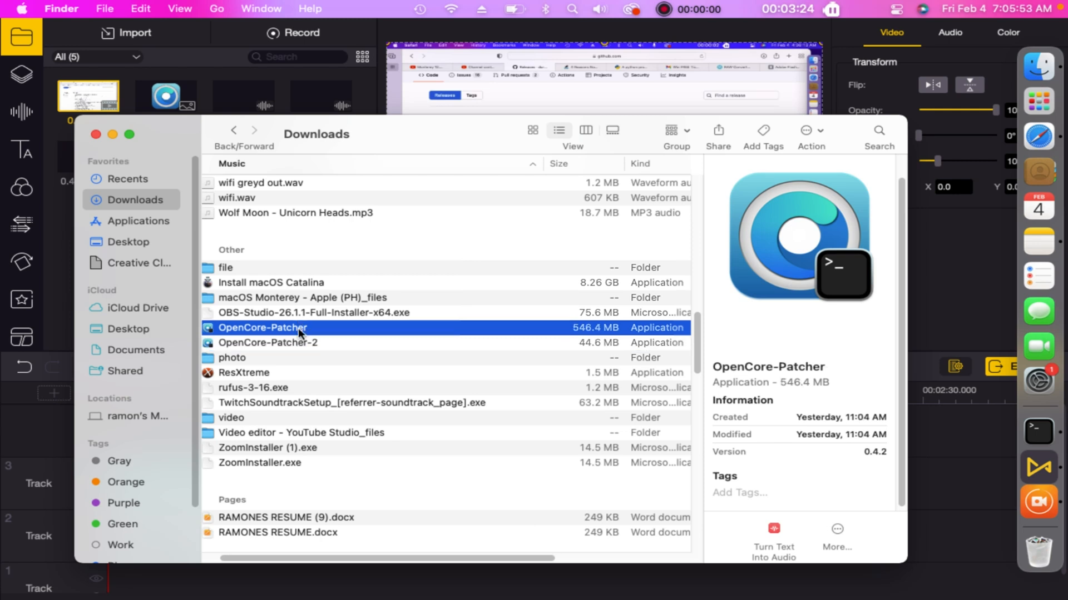
click(268, 343)
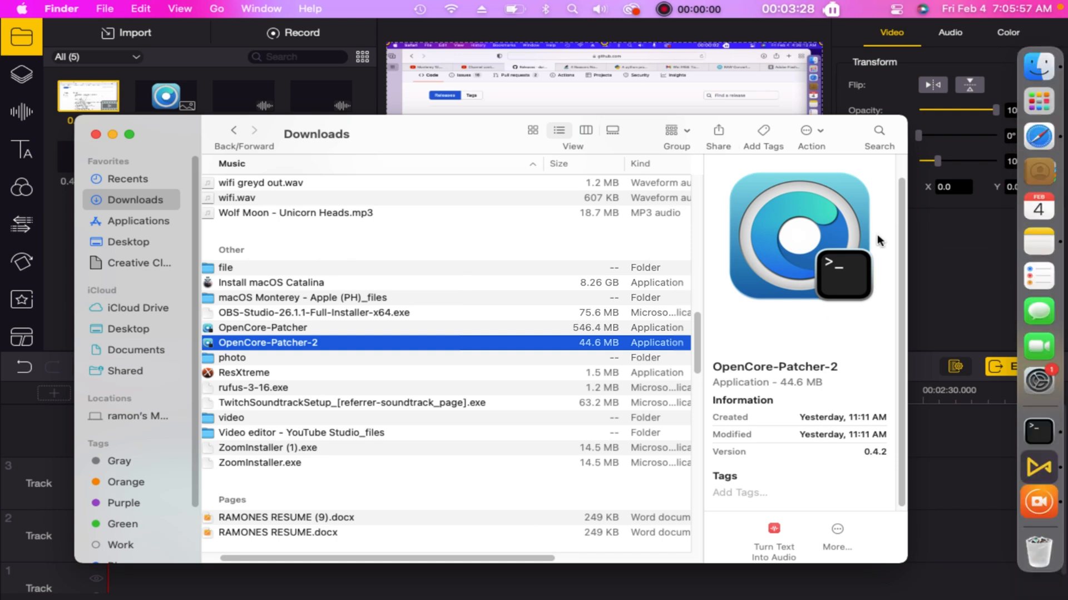
mouse_move(738, 189)
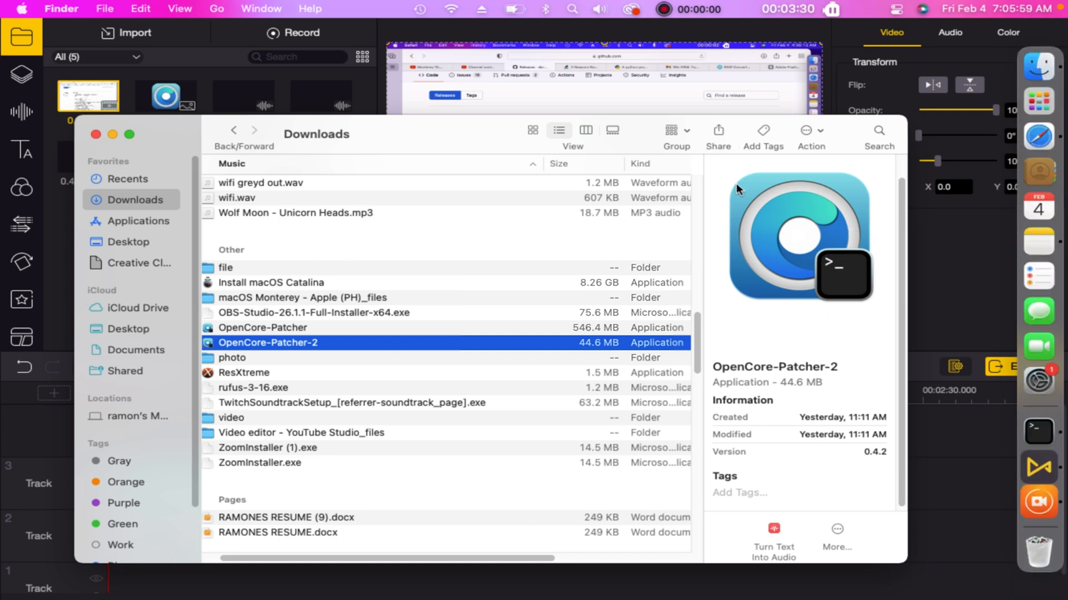